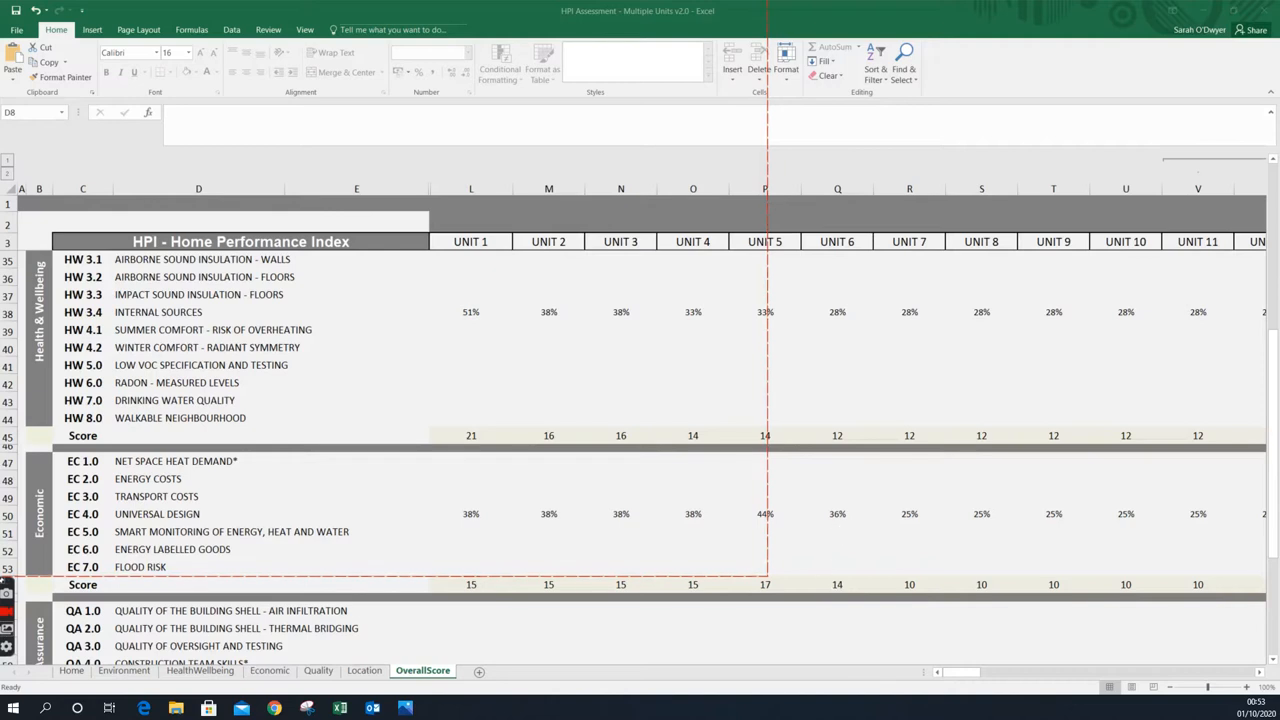
{"action": "mouse_move", "coordinate": [938, 438]}
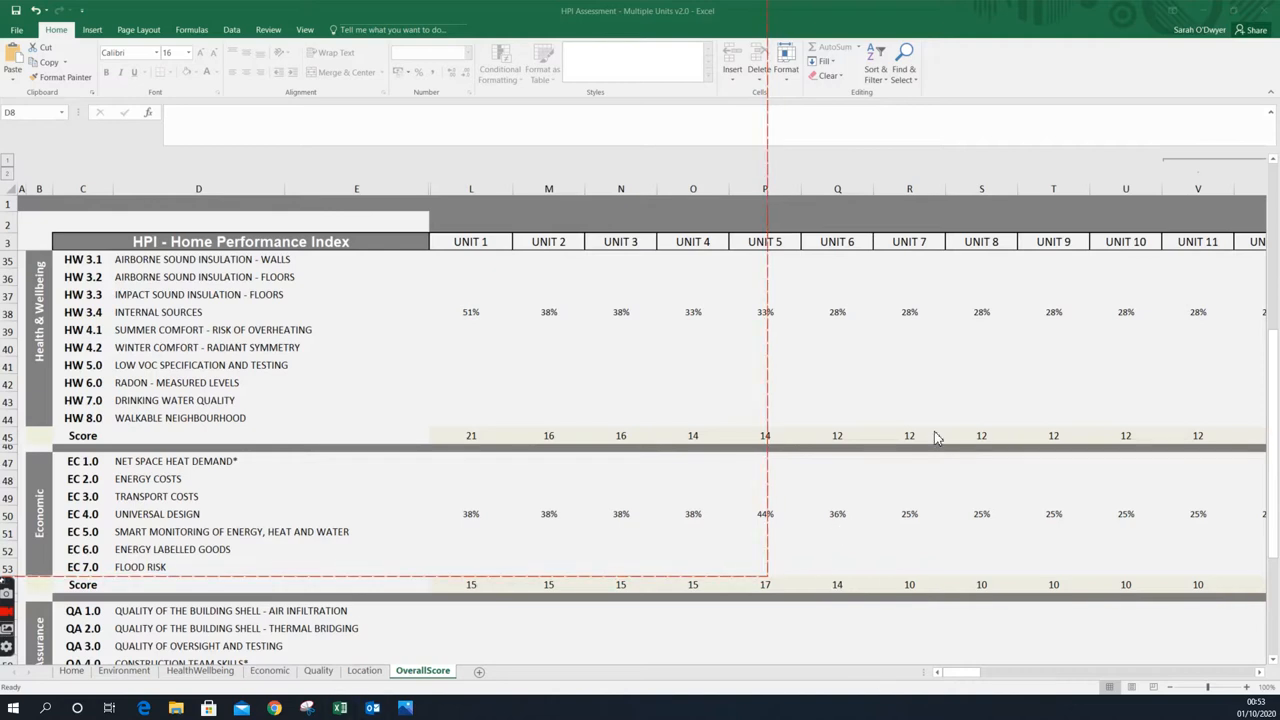
{"action": "mouse_move", "coordinate": [920, 532]}
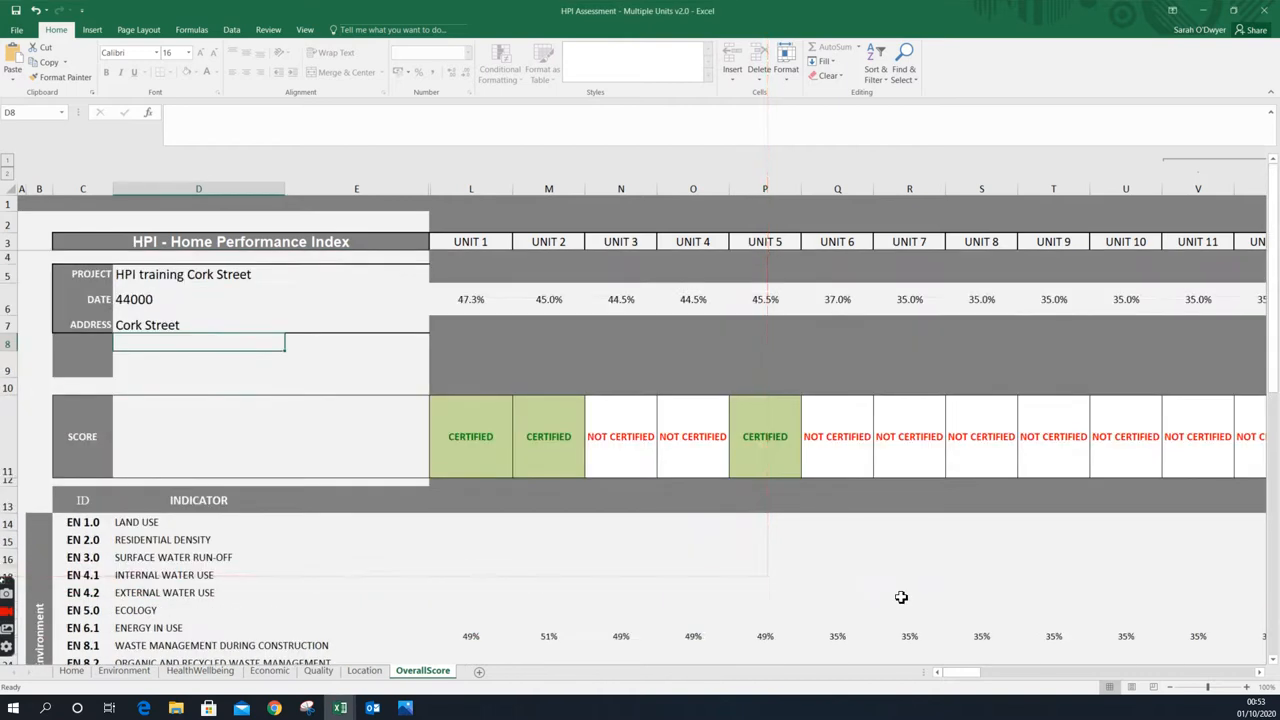
Scroll down through the assessment sheet to review the point entries.
{"action": "scroll", "scroll_direction": "down", "scroll_amount": 3}
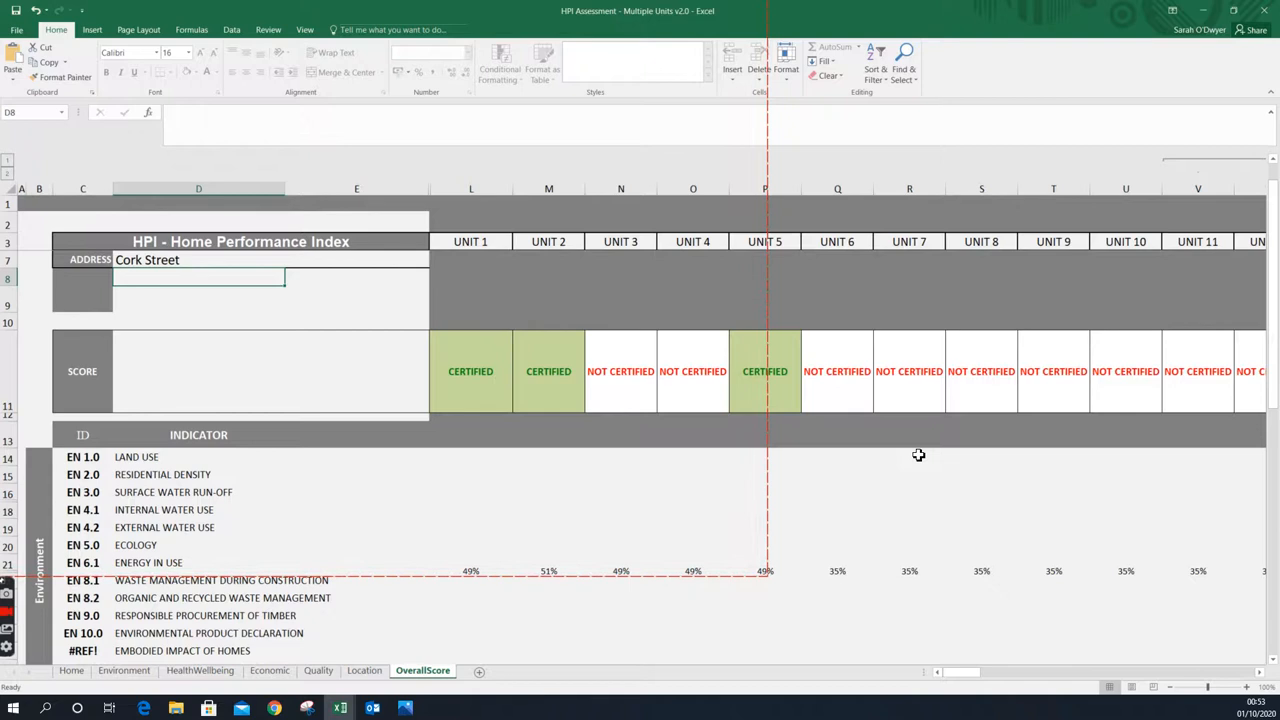
{"action": "mouse_move", "coordinate": [968, 448]}
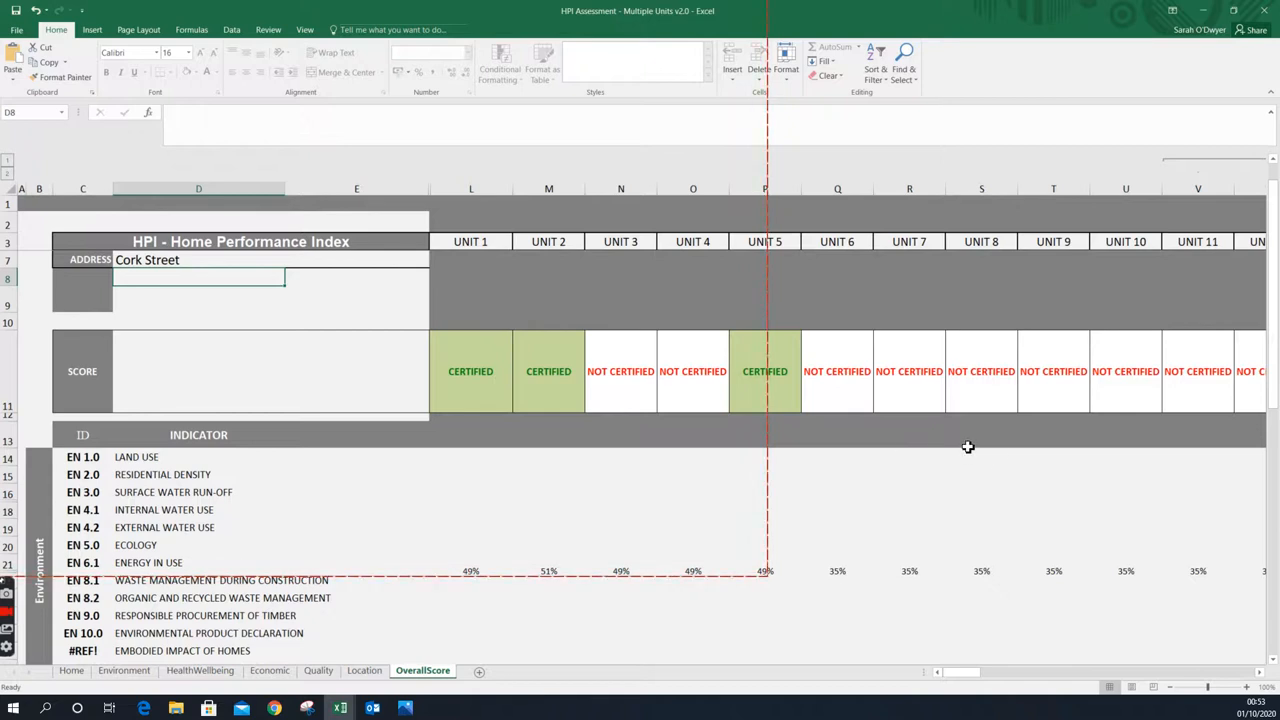
{"action": "mouse_move", "coordinate": [1046, 452]}
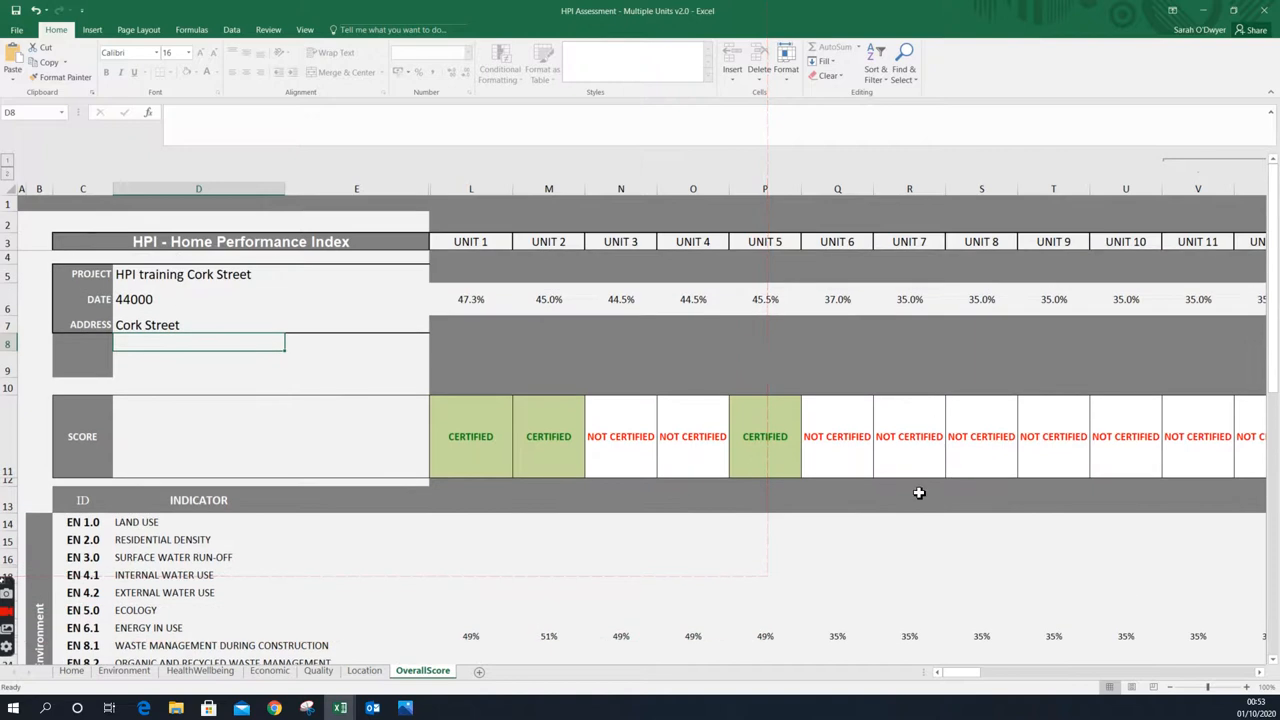
{"action": "scroll", "scroll_direction": "down", "scroll_amount": 3}
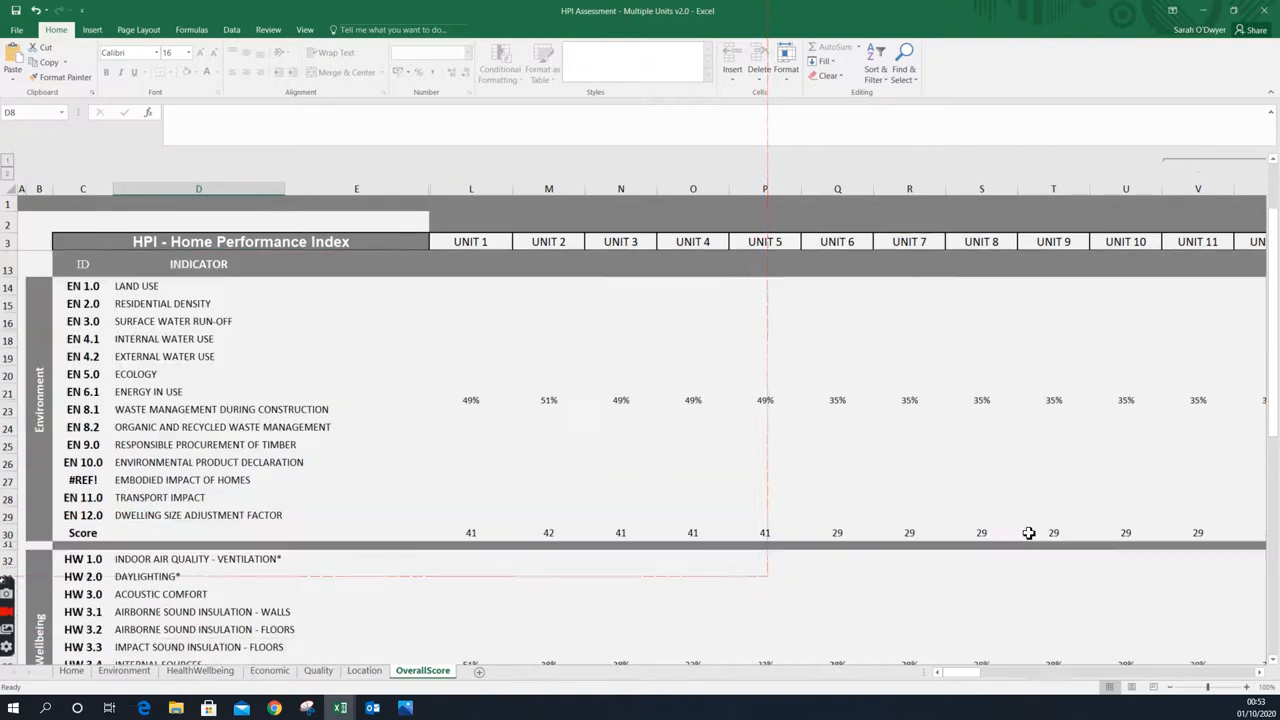
{"action": "scroll", "scroll_direction": "down", "scroll_amount": 3}
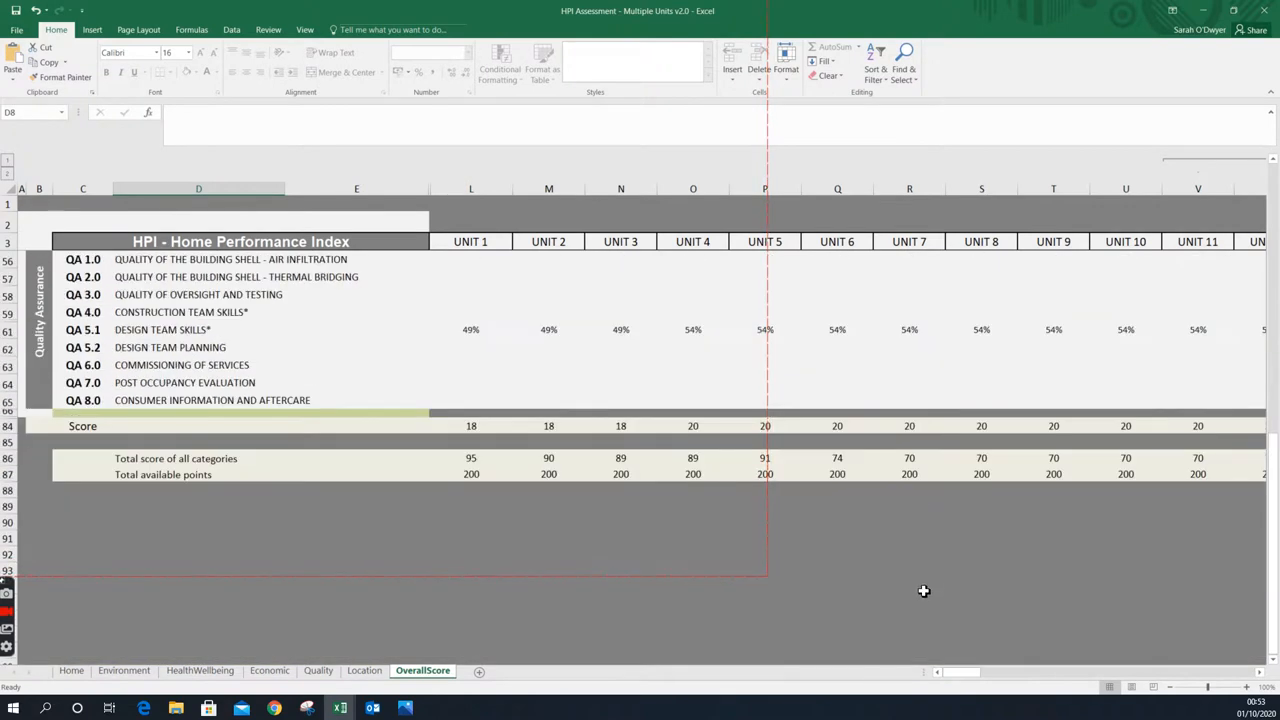
{"action": "mouse_move", "coordinate": [926, 572]}
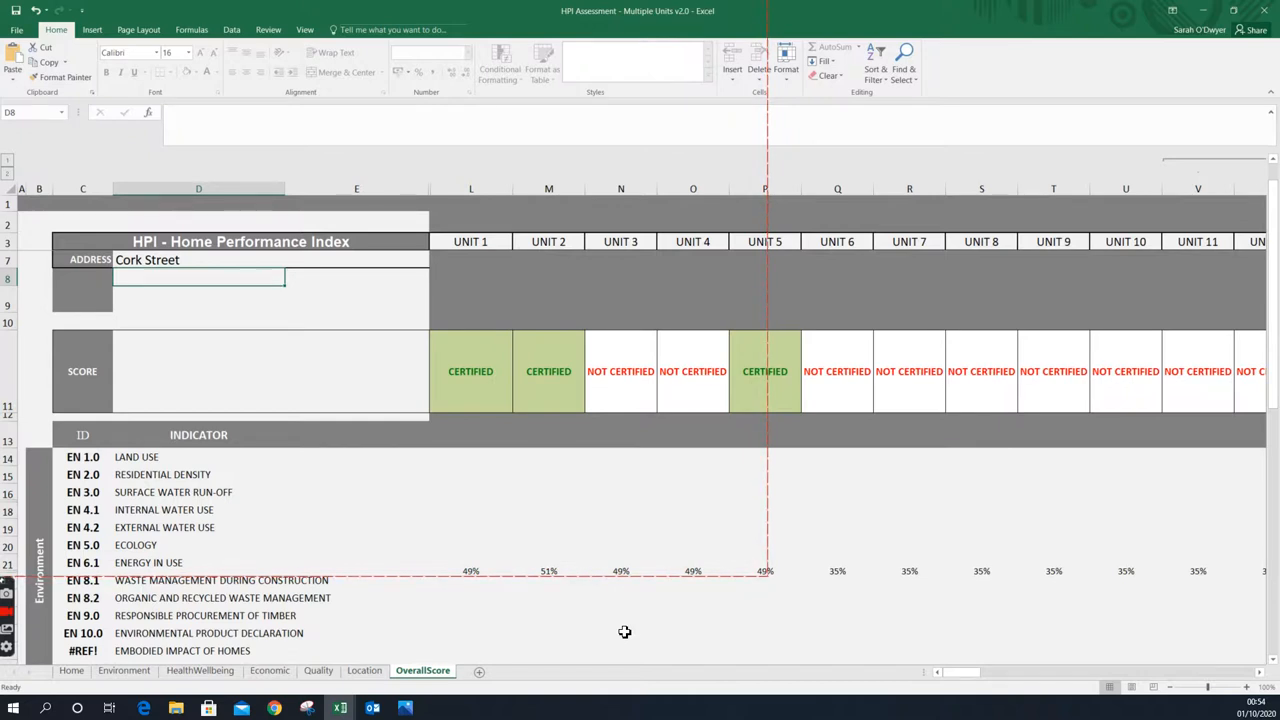
{"action": "scroll", "scroll_direction": "down", "scroll_amount": 3}
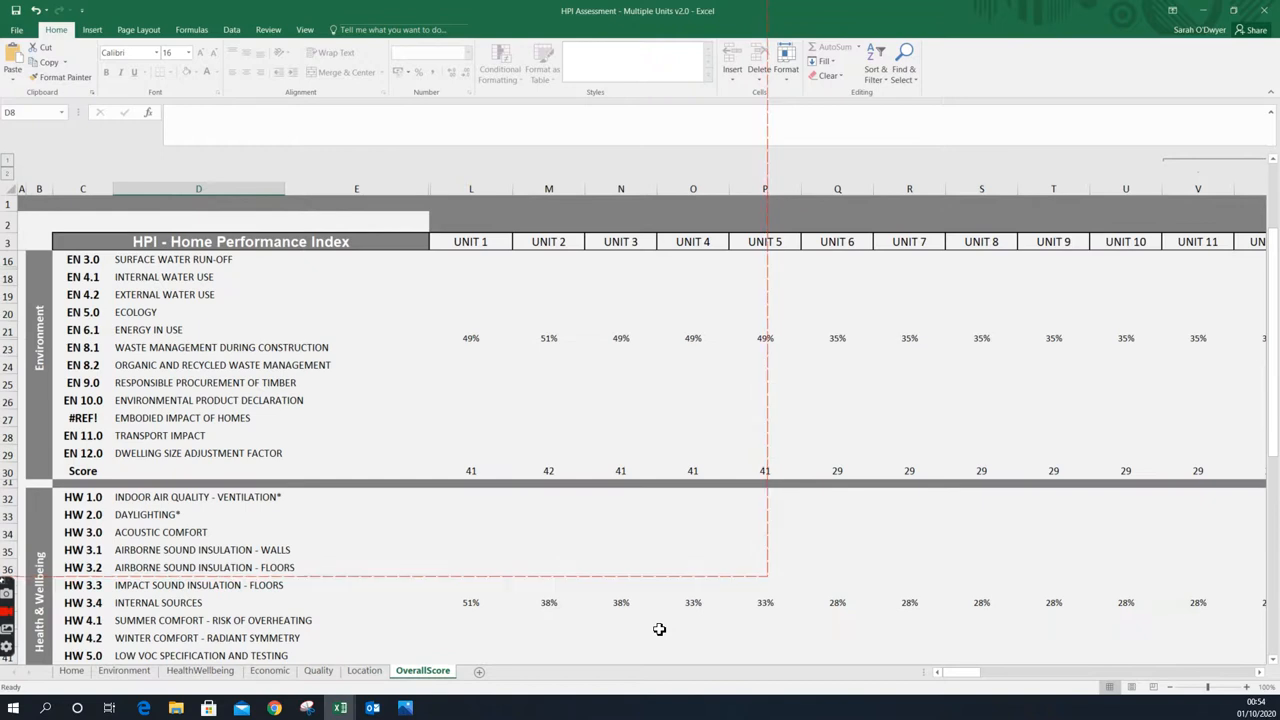
{"action": "mouse_move", "coordinate": [672, 600]}
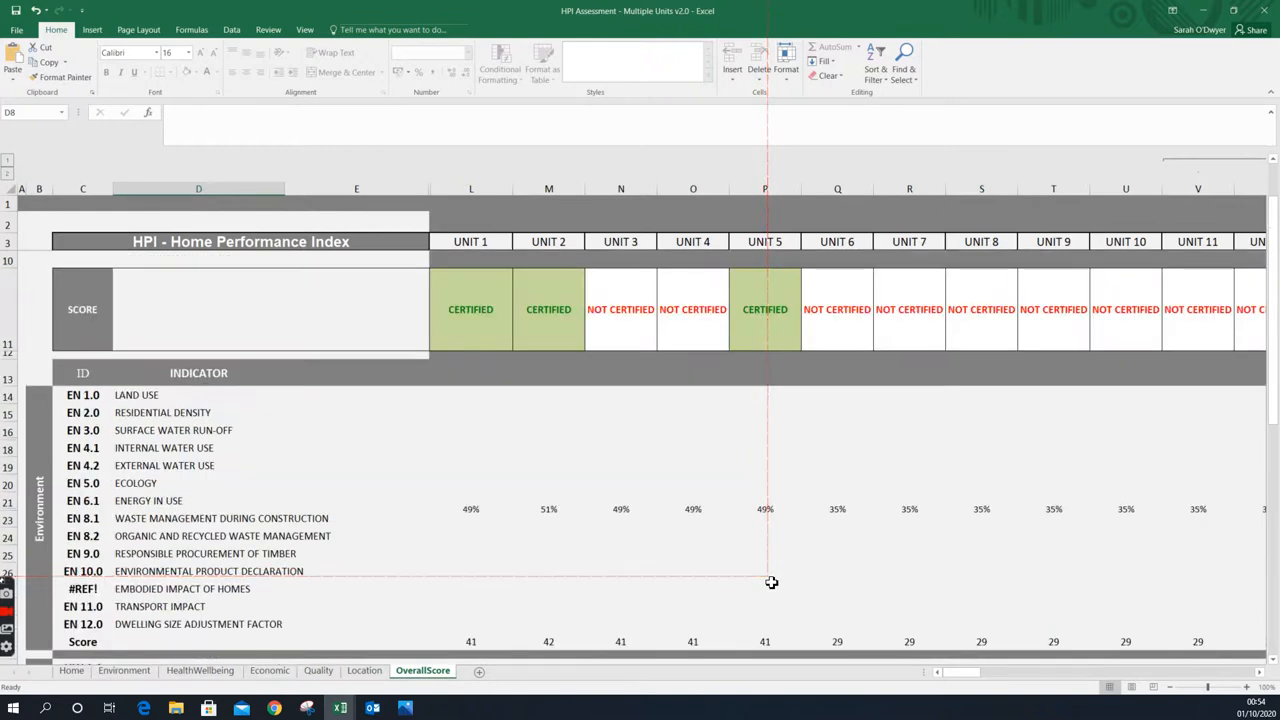
{"action": "scroll", "scroll_direction": "down", "scroll_amount": 3}
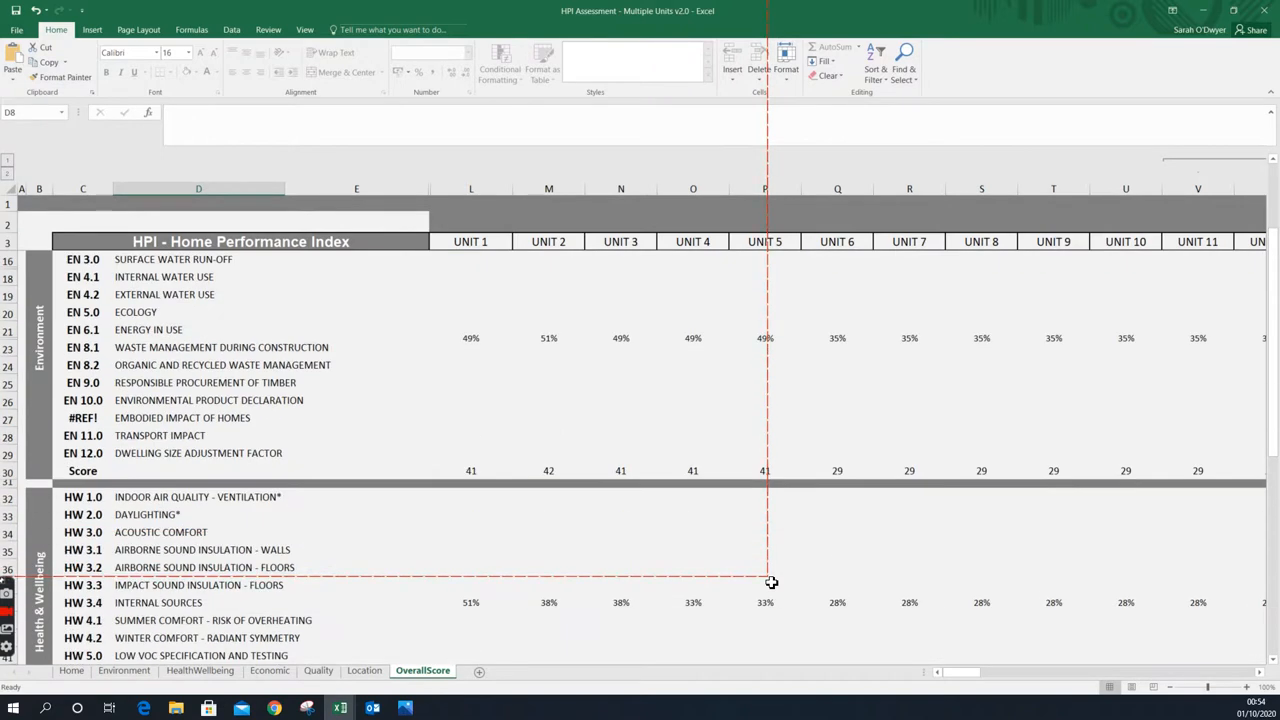
{"action": "scroll", "scroll_direction": "down", "scroll_amount": 3}
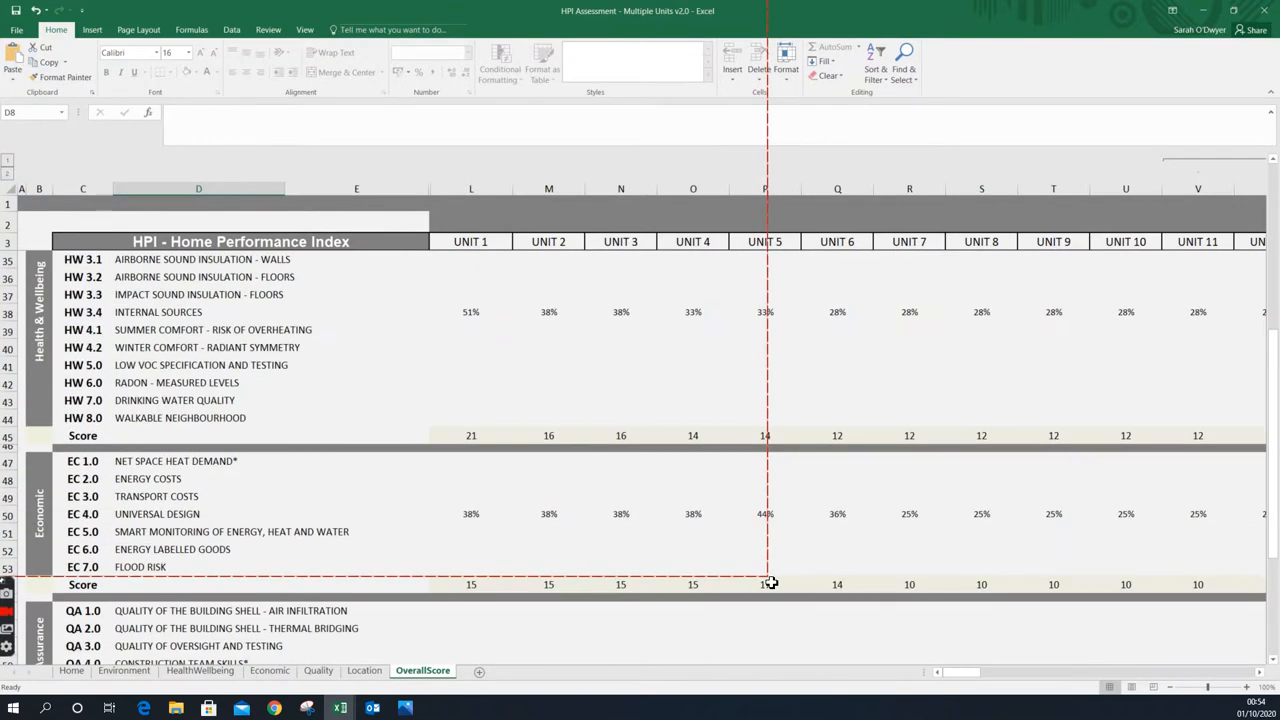
{"action": "scroll", "scroll_direction": "down", "scroll_amount": 3}
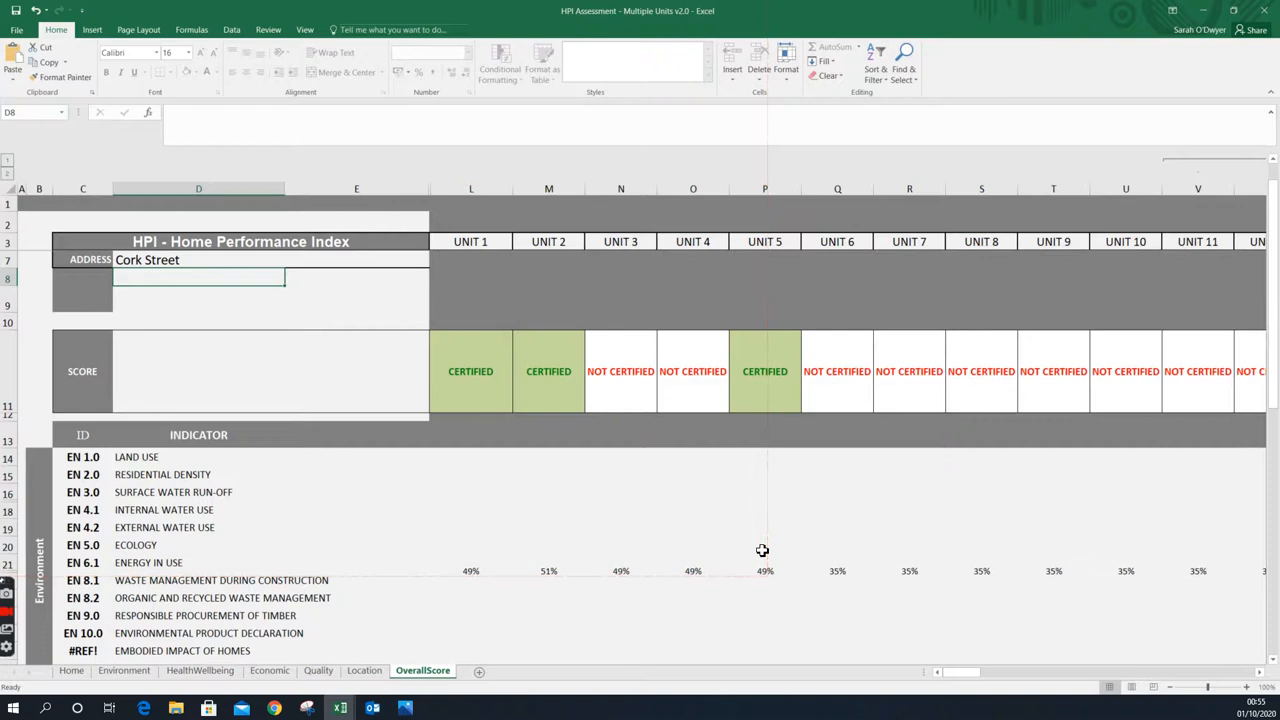
{"action": "mouse_move", "coordinate": [930, 436]}
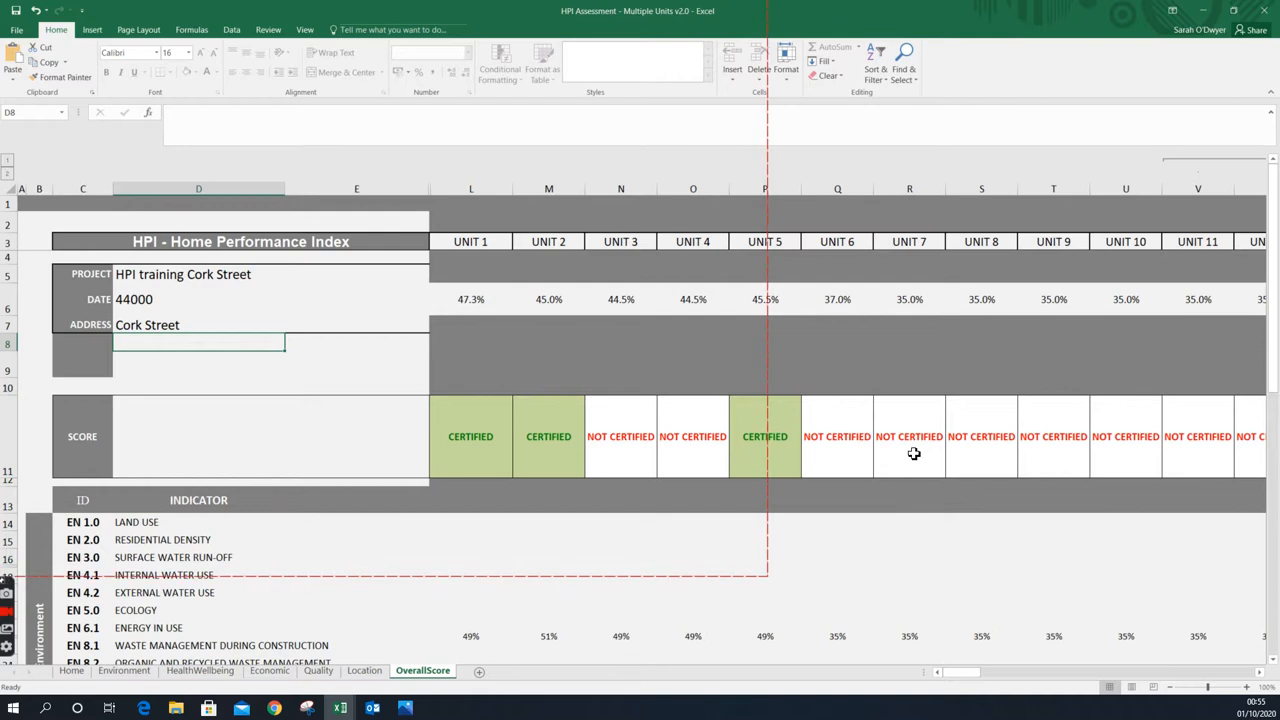
On the Location sheet select the achieved-points entries to be lowered.
{"action": "left_click", "coordinate": [364, 670]}
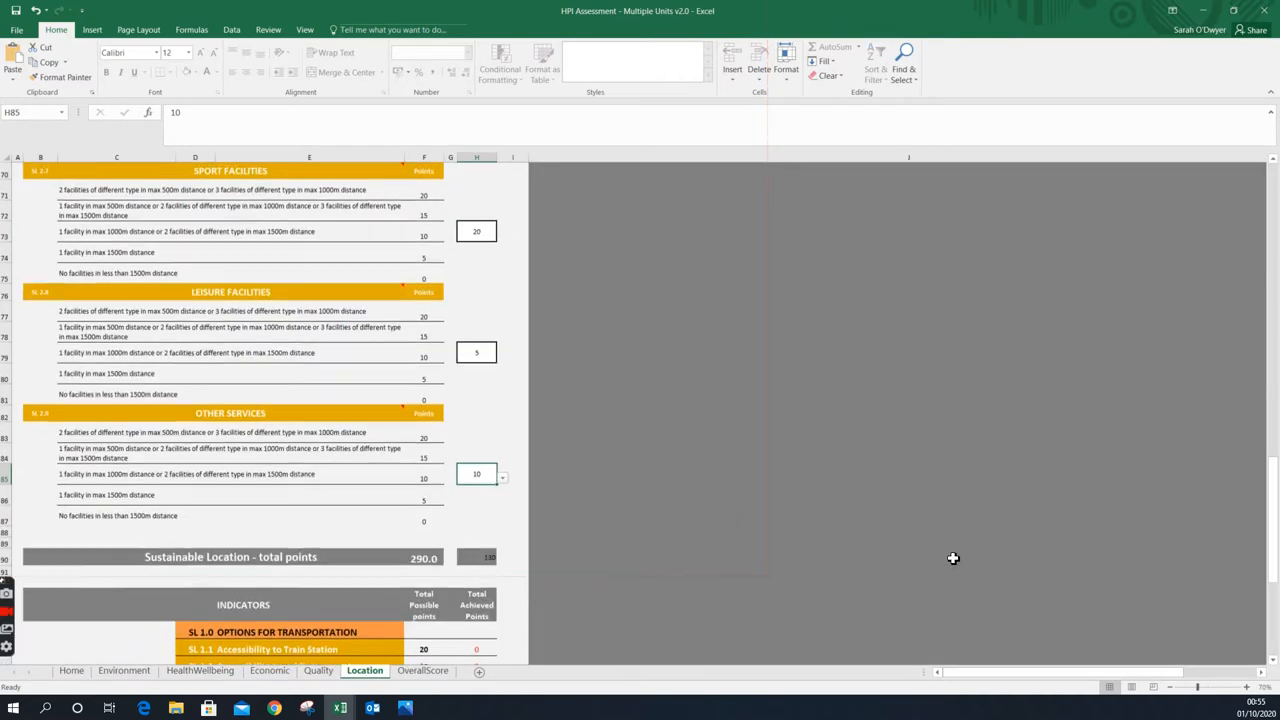
{"action": "left_click", "coordinate": [502, 474]}
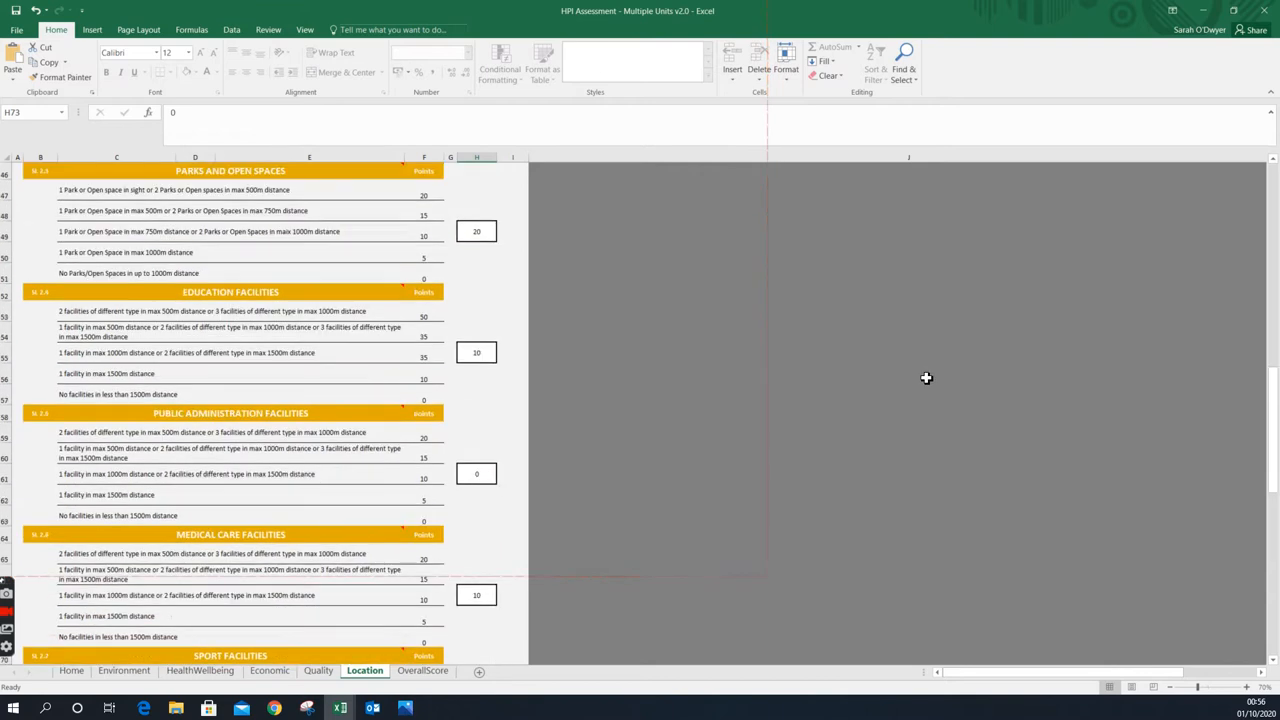
{"action": "left_click", "coordinate": [502, 264]}
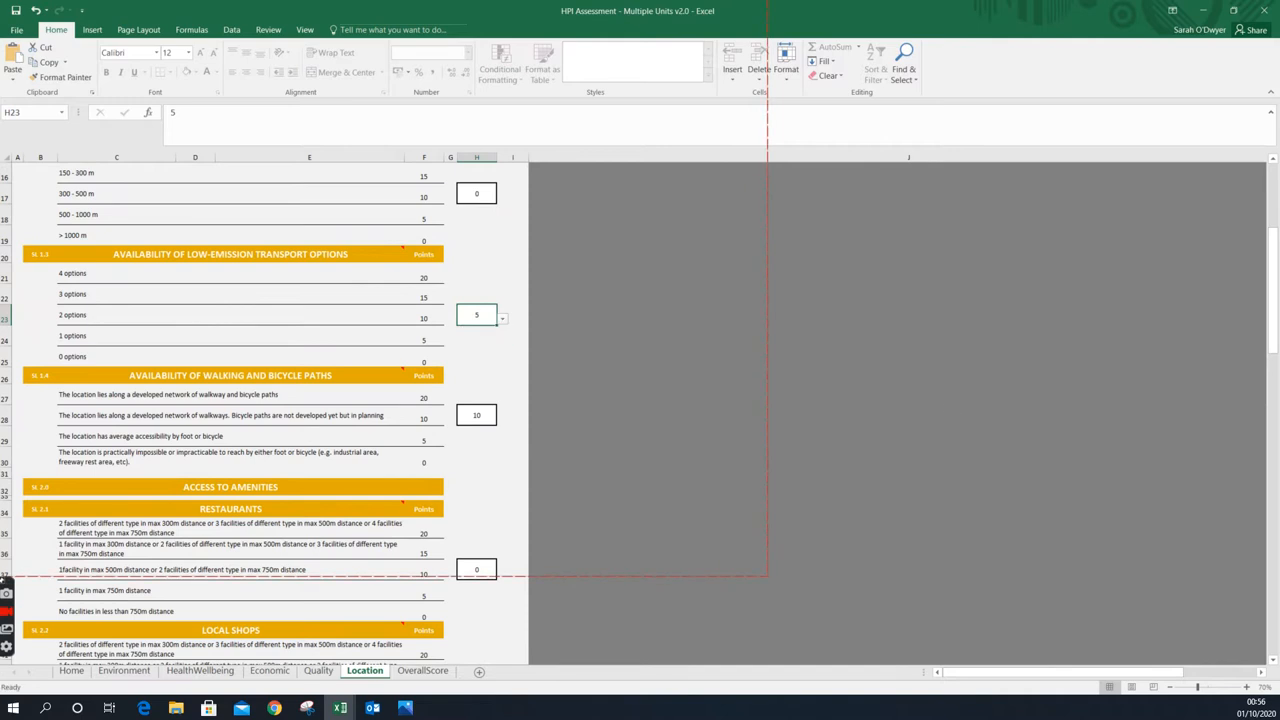
{"action": "left_click", "coordinate": [422, 670]}
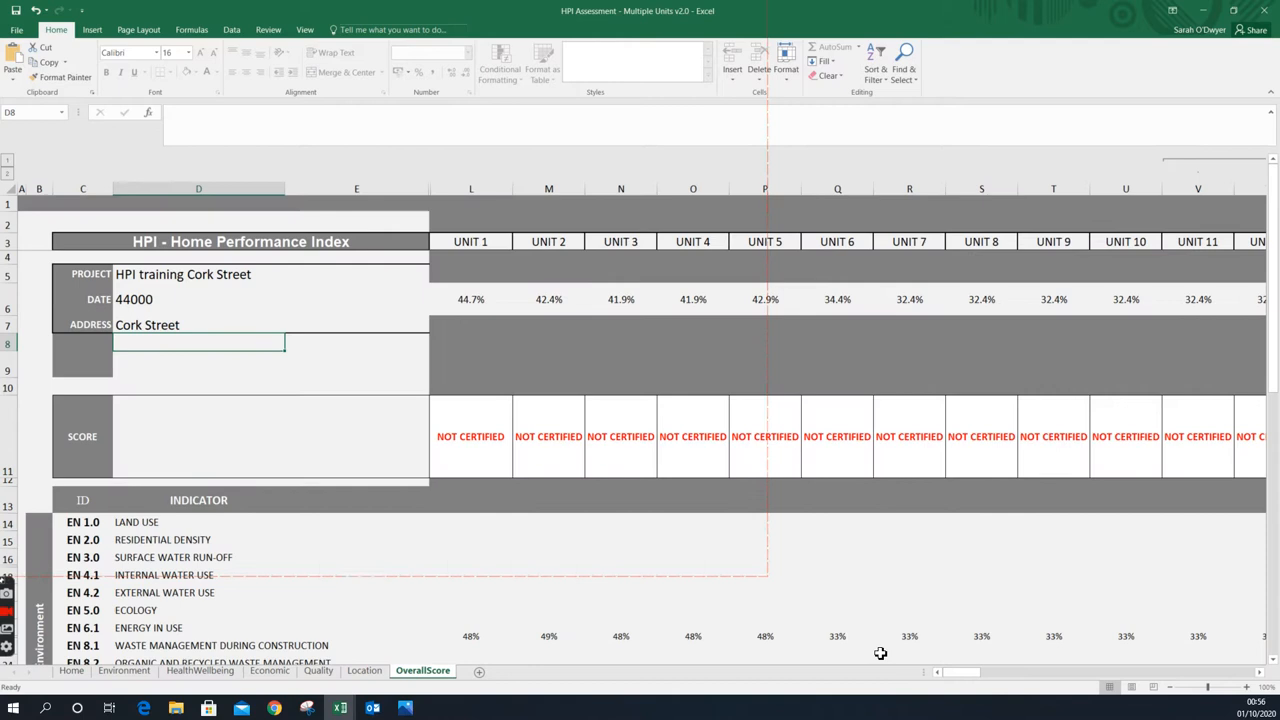
{"action": "left_click", "coordinate": [364, 670]}
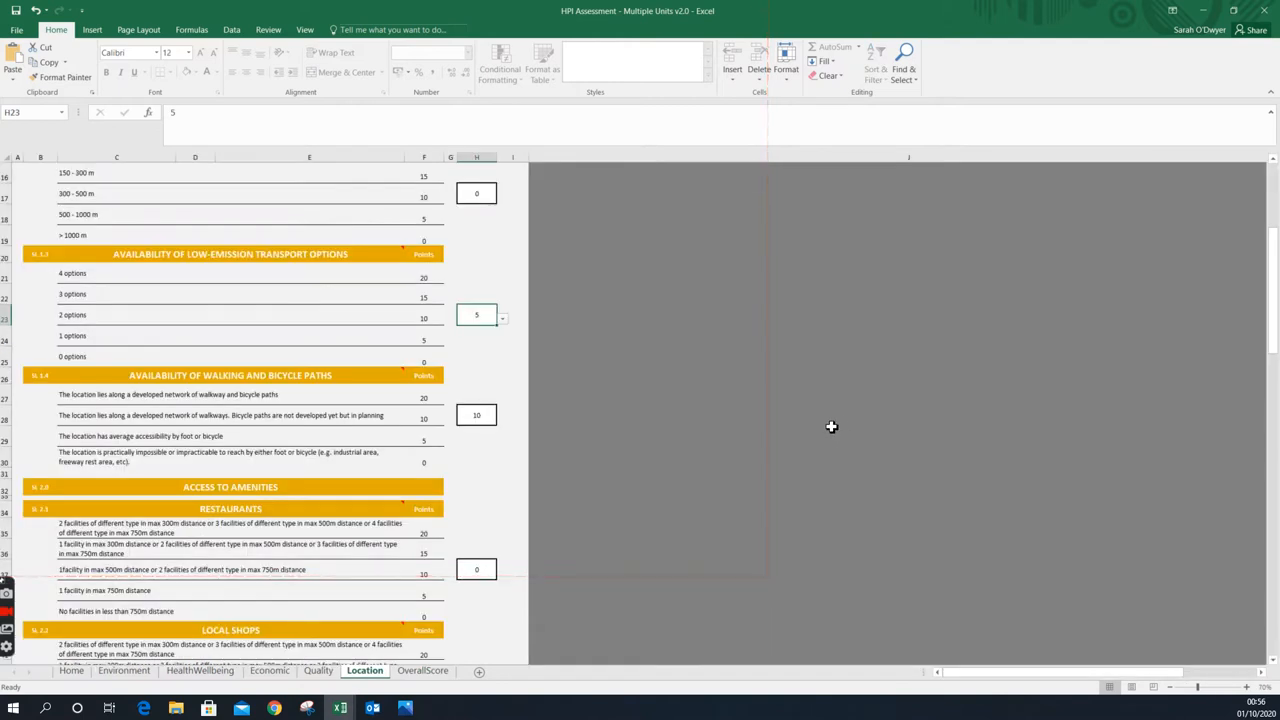
{"action": "mouse_move", "coordinate": [920, 276]}
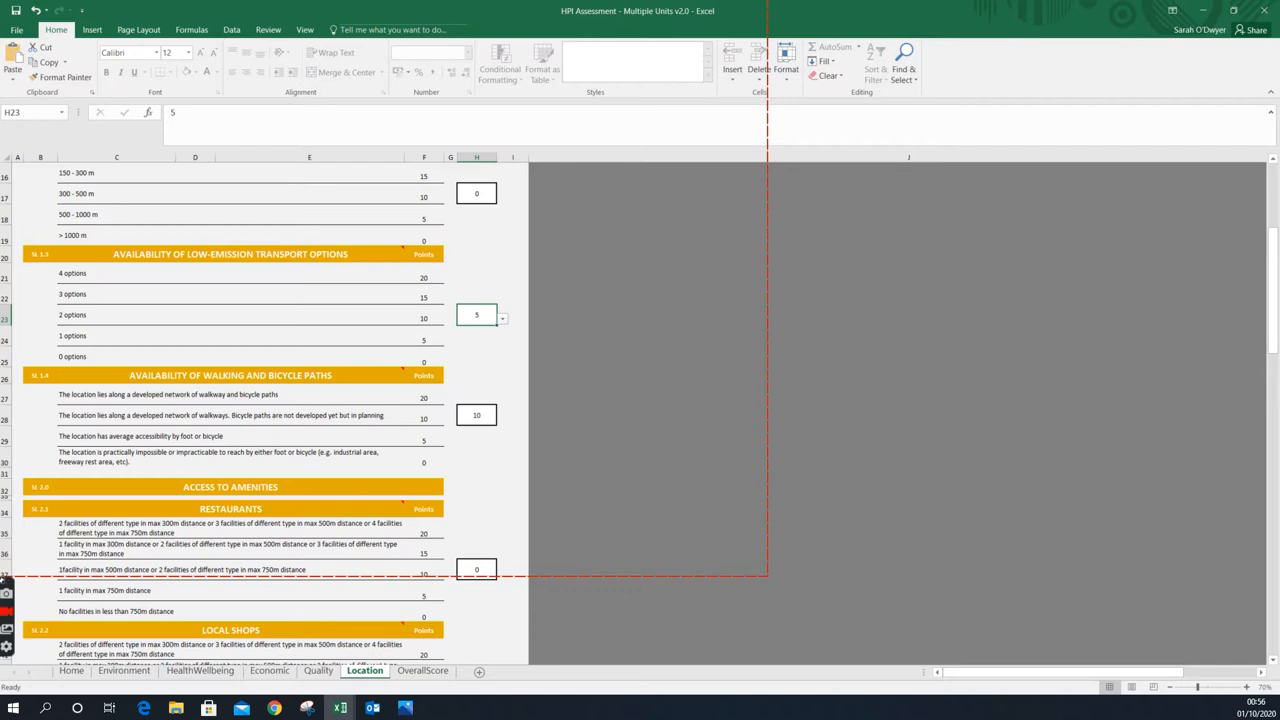
{"action": "left_click", "coordinate": [422, 670]}
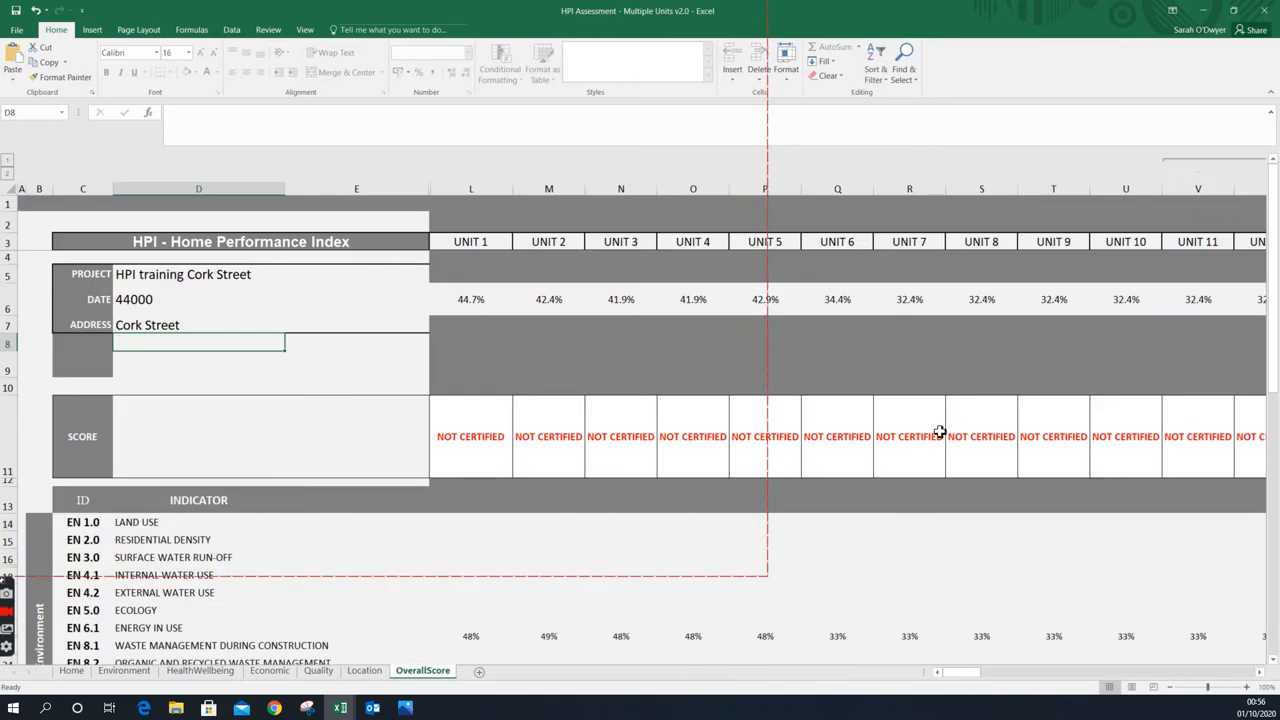
{"action": "mouse_move", "coordinate": [922, 378]}
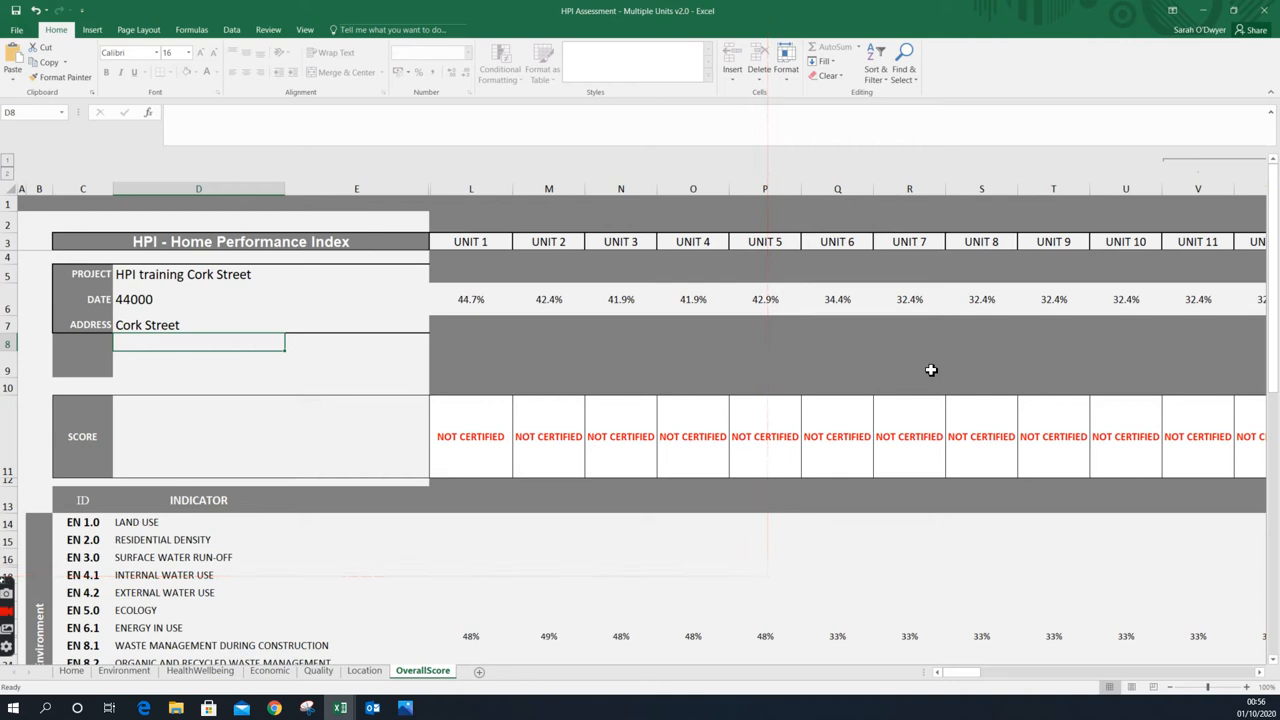
{"action": "mouse_move", "coordinate": [930, 376]}
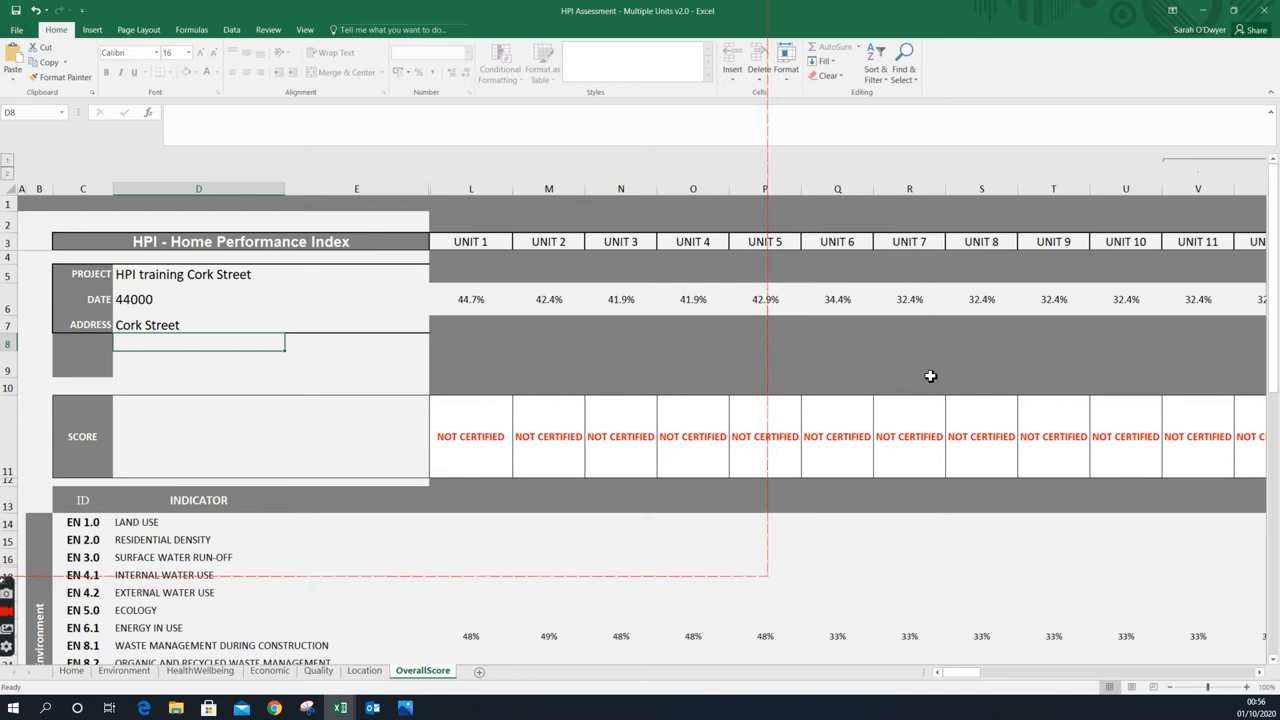
{"action": "mouse_move", "coordinate": [948, 336]}
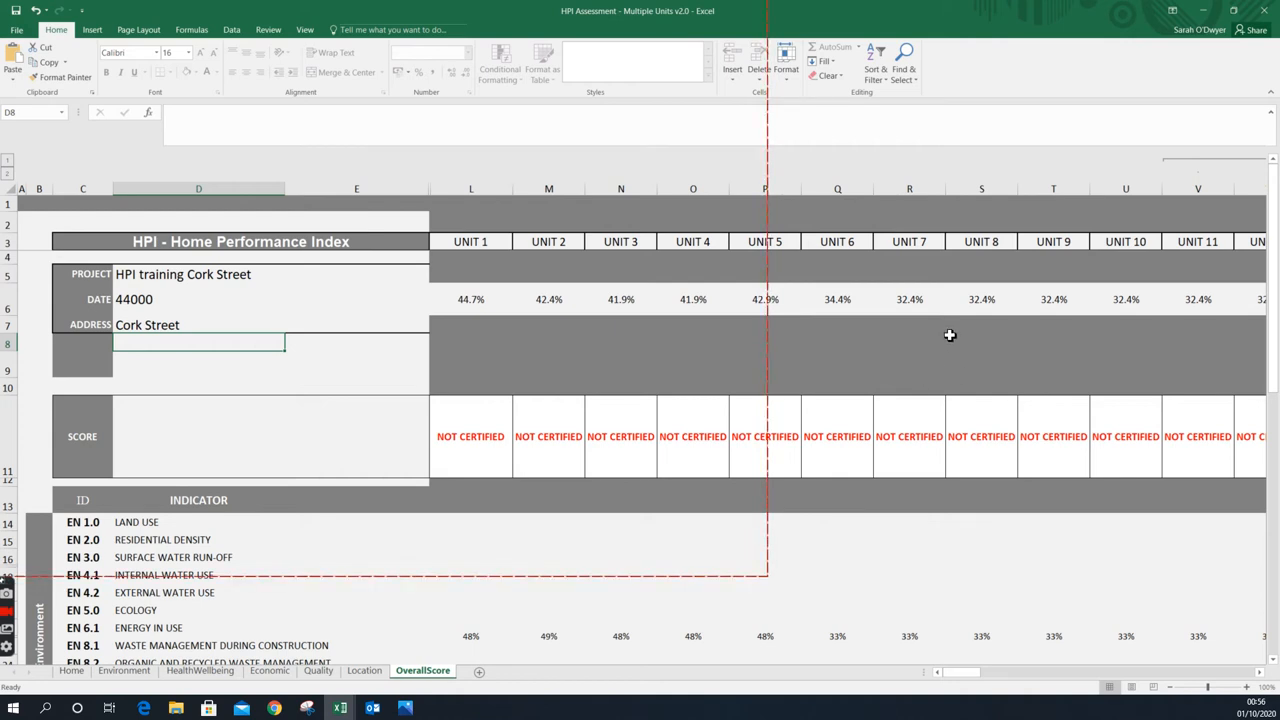
{"action": "mouse_move", "coordinate": [930, 272]}
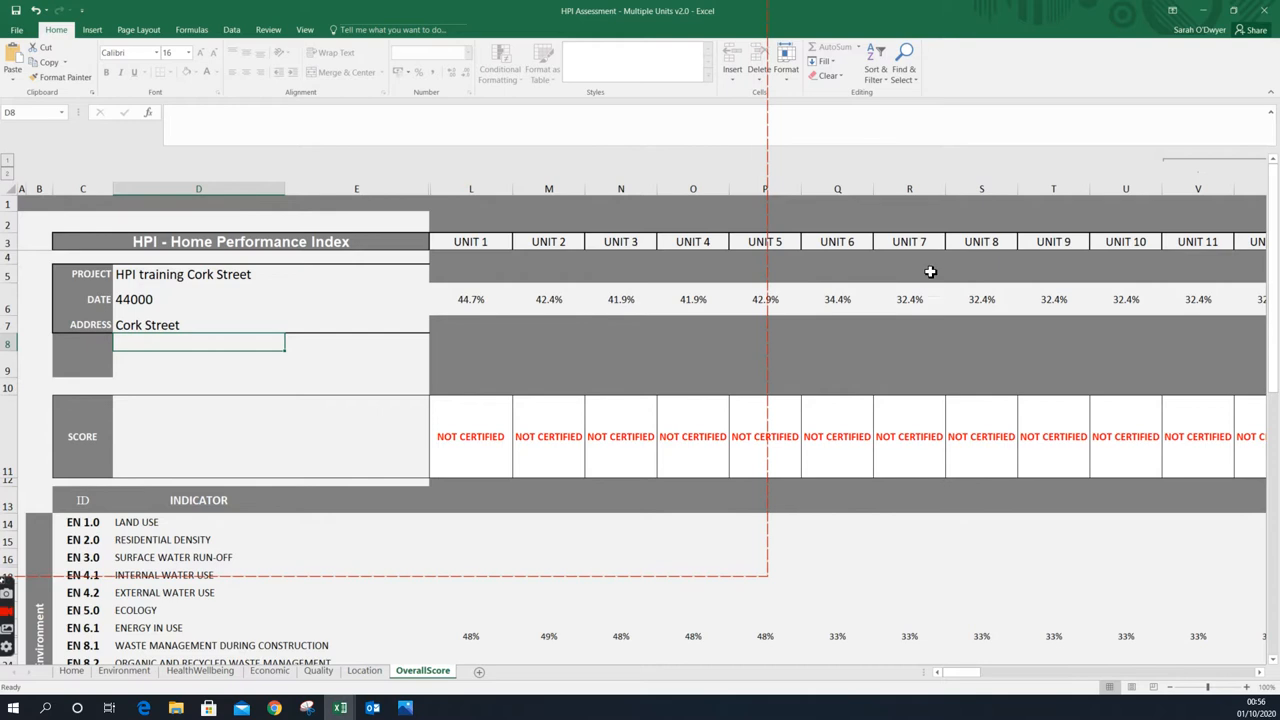
{"action": "mouse_move", "coordinate": [916, 388]}
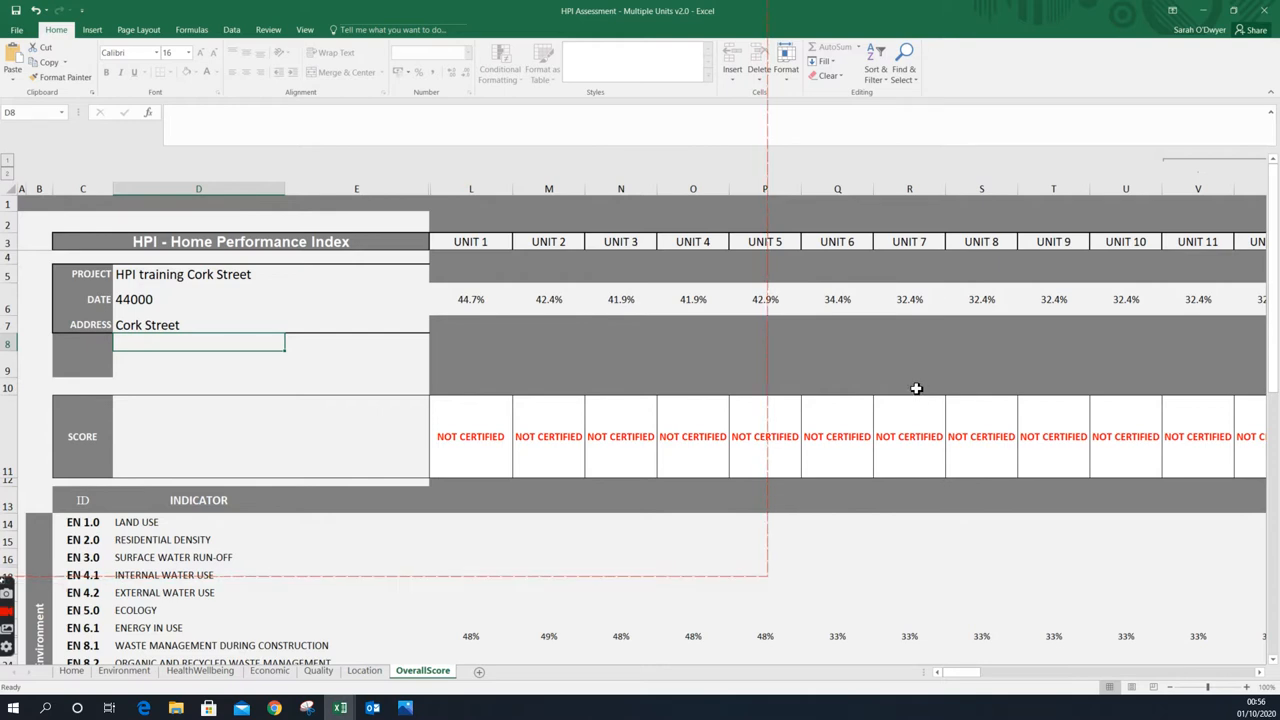
{"action": "mouse_move", "coordinate": [944, 368]}
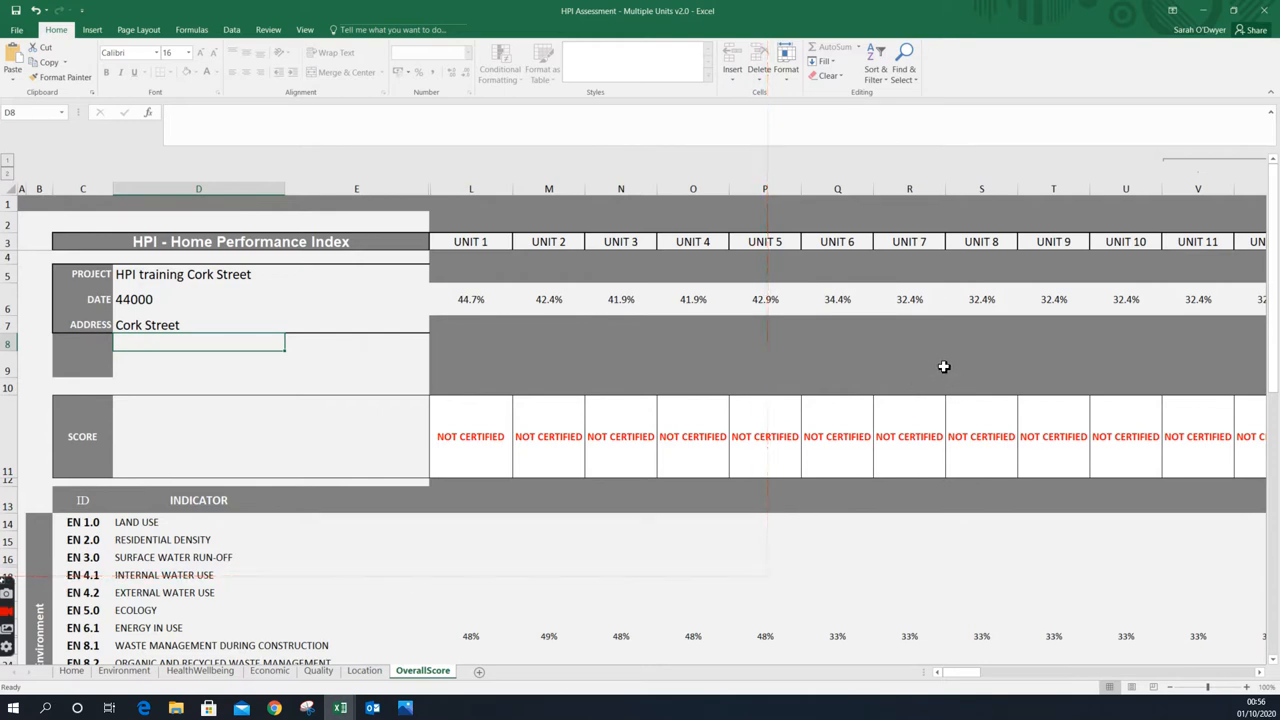
{"action": "mouse_move", "coordinate": [970, 316]}
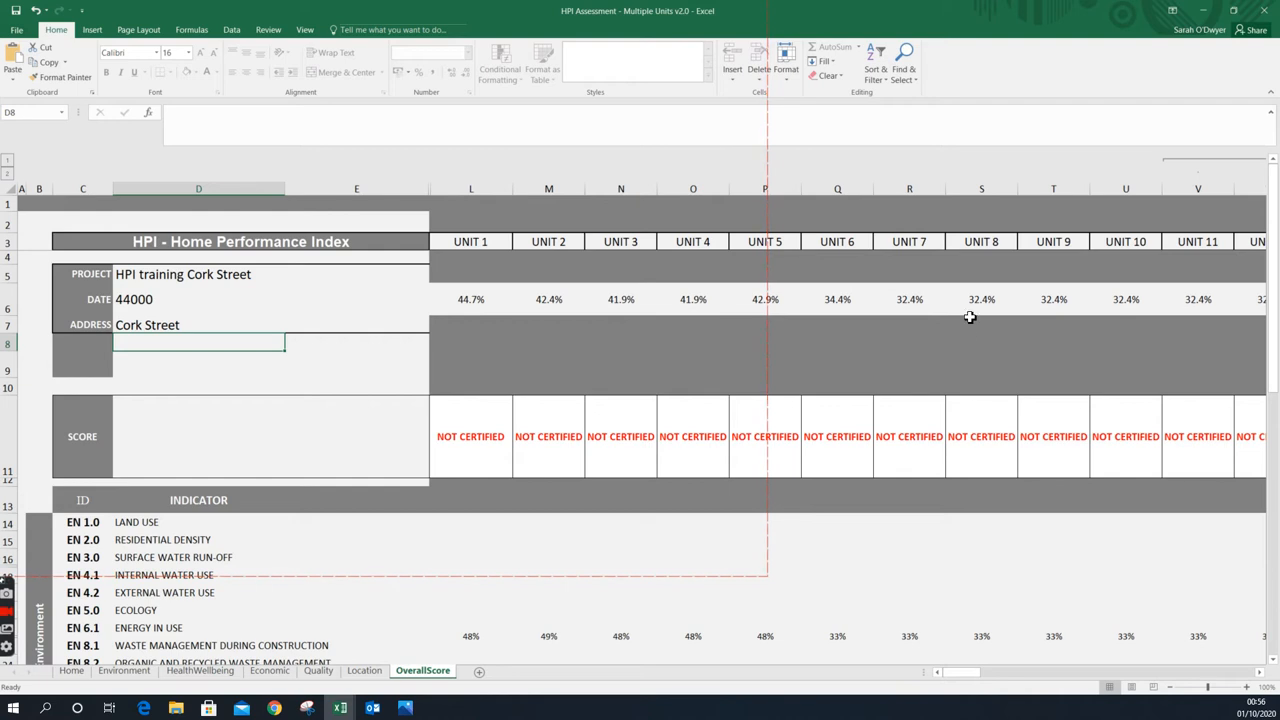
{"action": "mouse_move", "coordinate": [944, 292]}
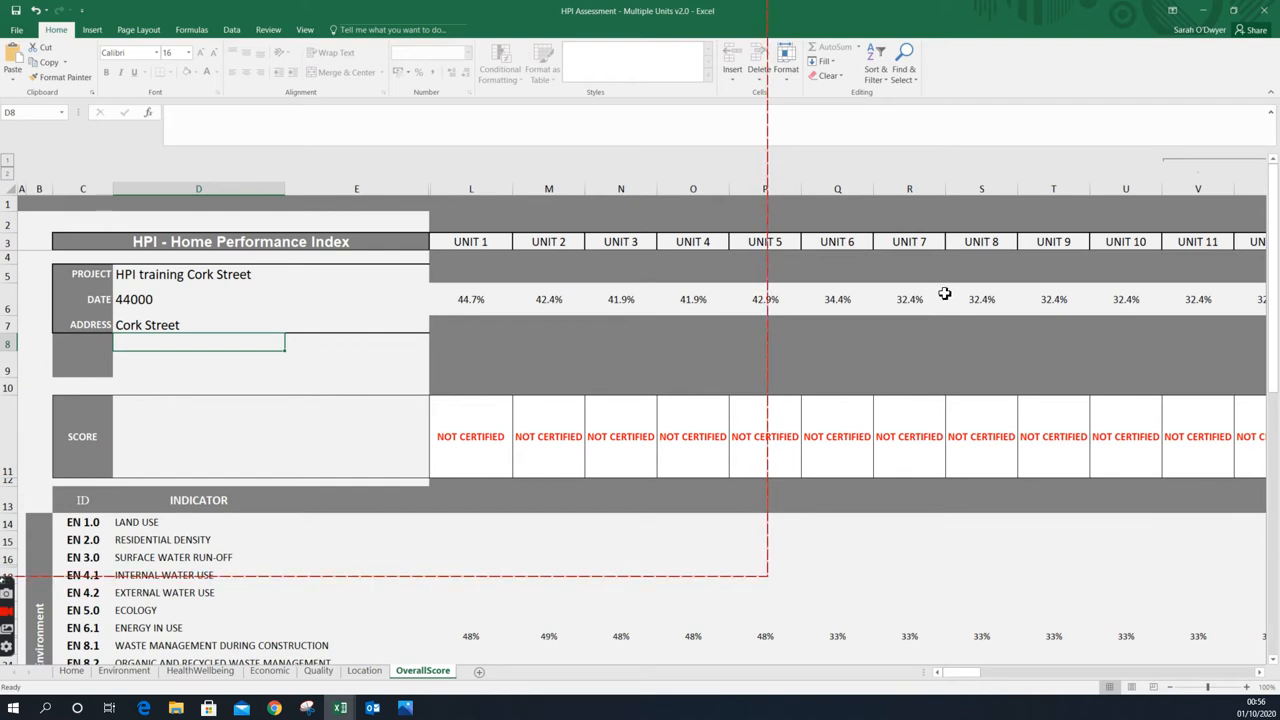
{"action": "mouse_move", "coordinate": [944, 492]}
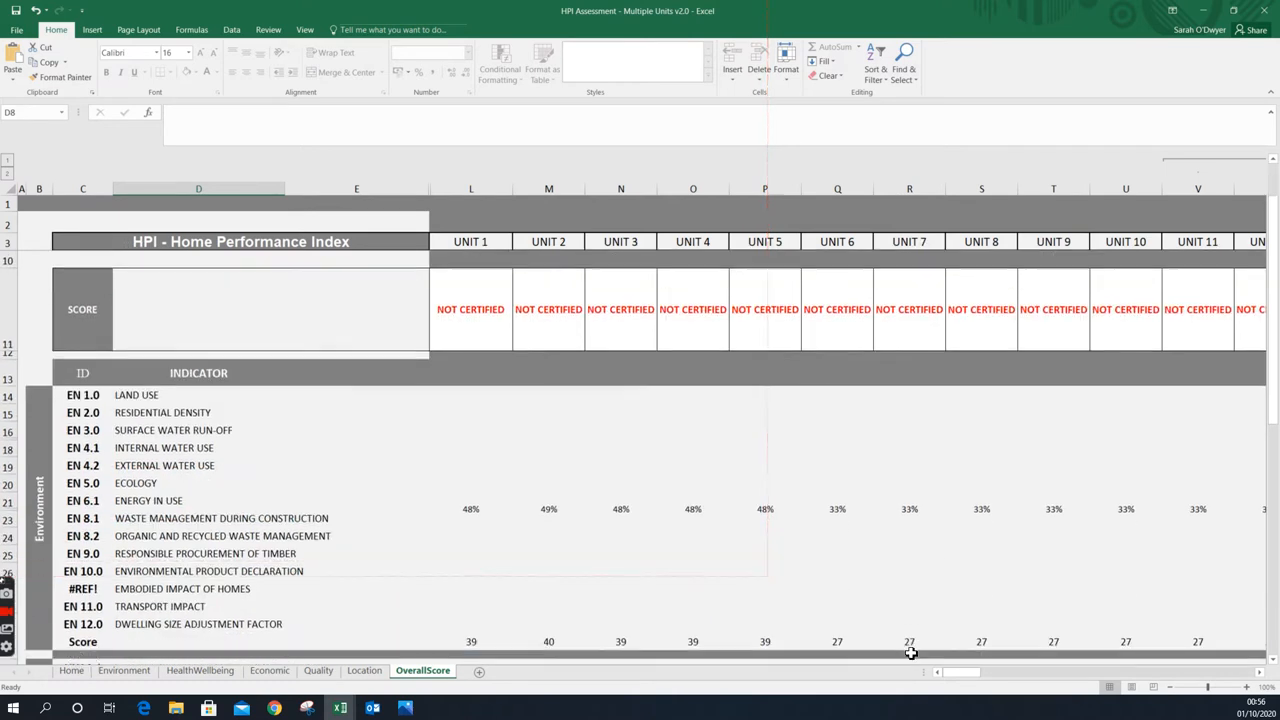
{"action": "scroll", "scroll_direction": "down", "scroll_amount": 3}
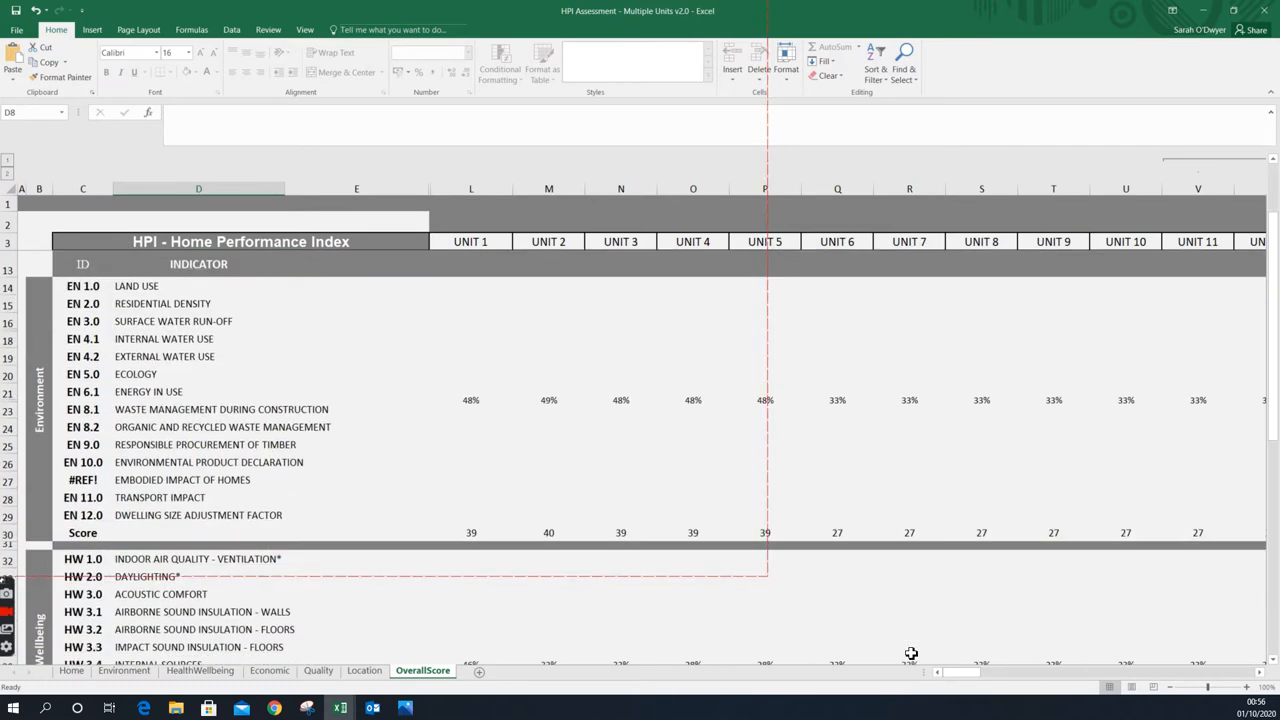
{"action": "scroll", "scroll_direction": "down", "scroll_amount": 3}
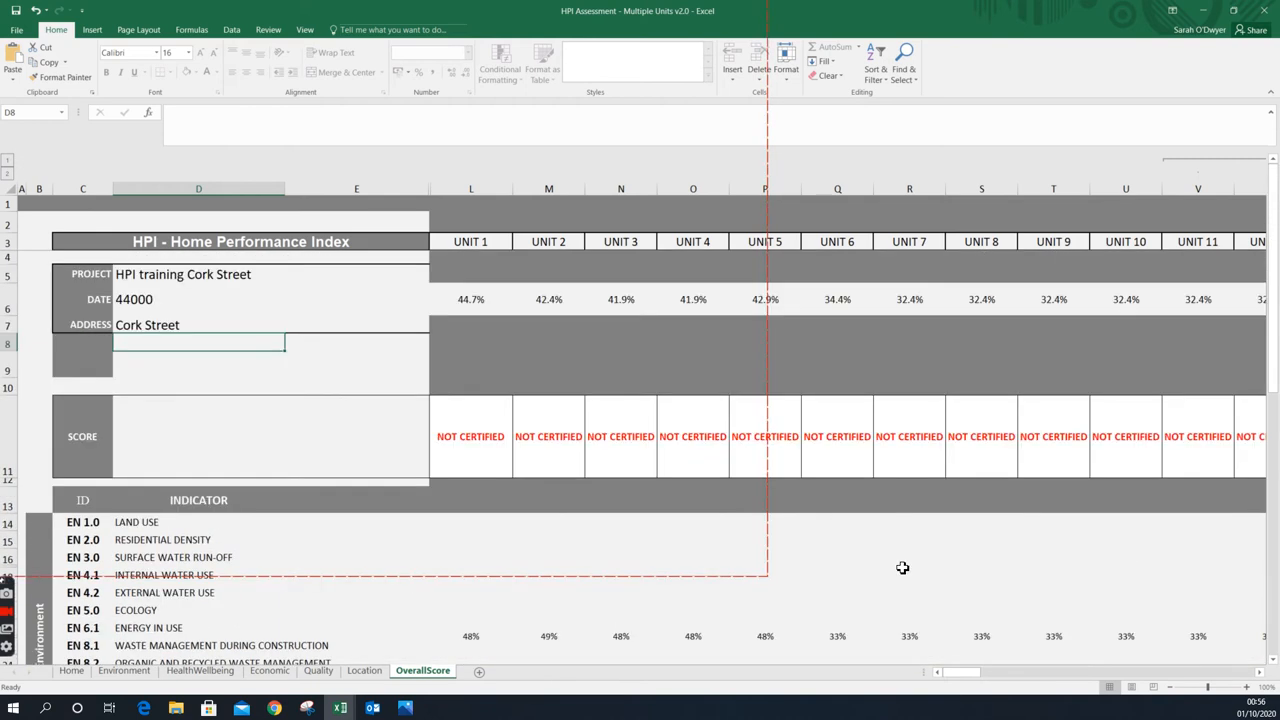
{"action": "mouse_move", "coordinate": [922, 528]}
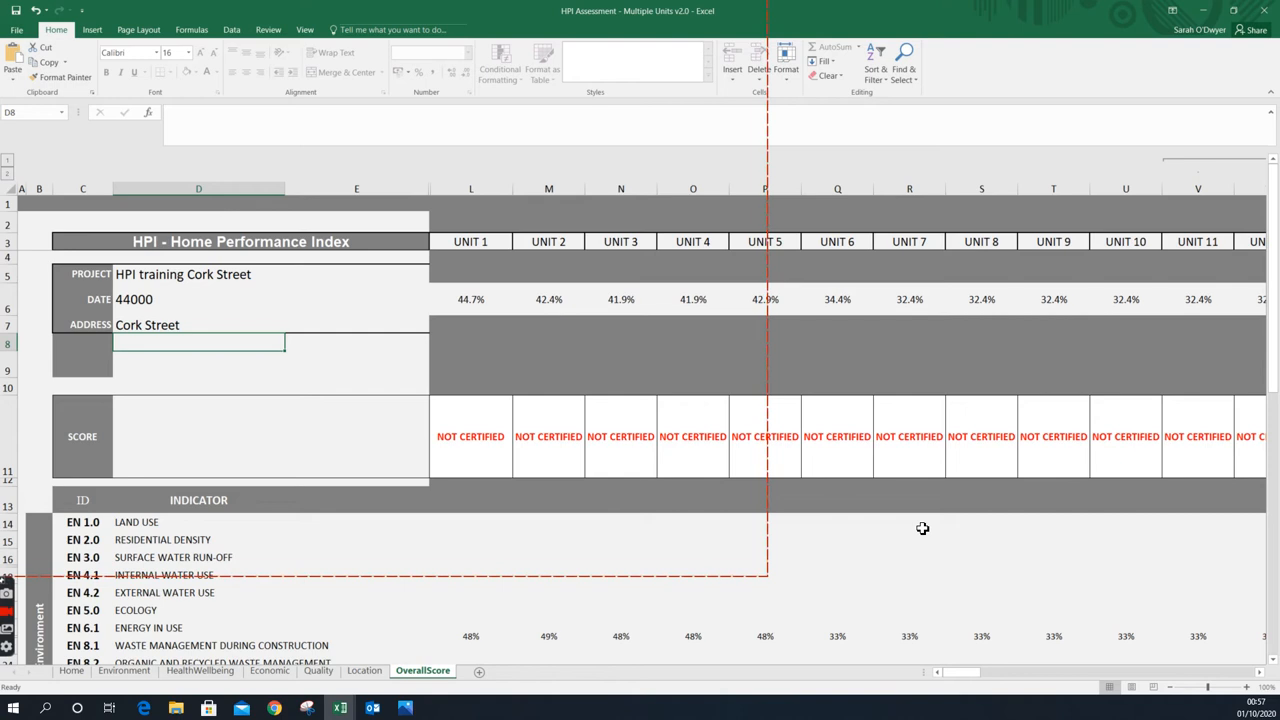
{"action": "mouse_move", "coordinate": [922, 524]}
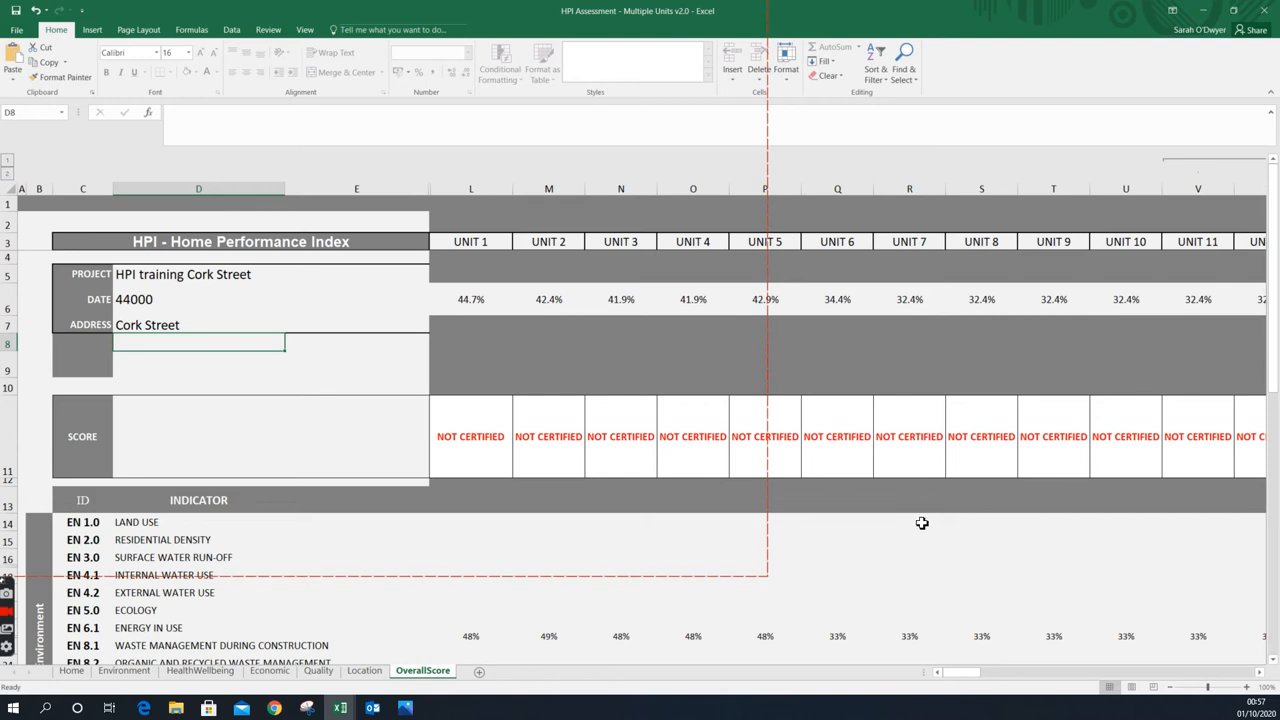